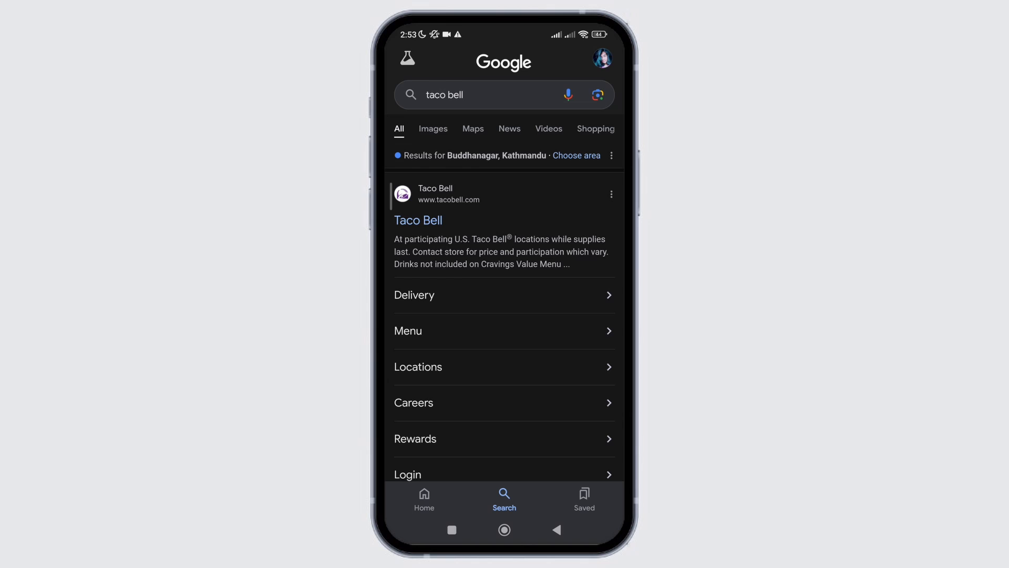
# - Open the Yum! Brands Taco Bell brand page from the taco bell search results
pyautogui.click(417, 219)
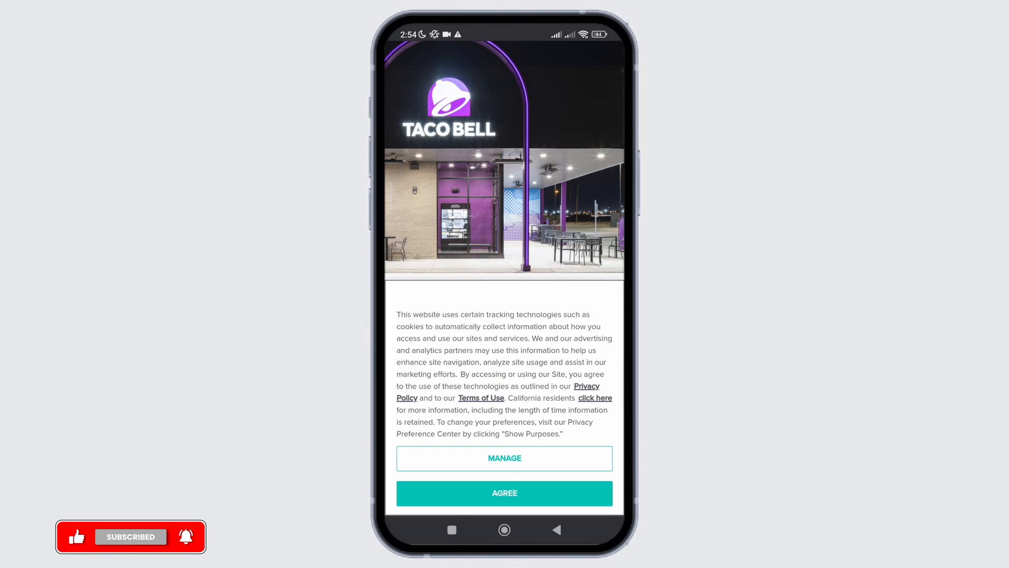
pyautogui.scroll(-3)
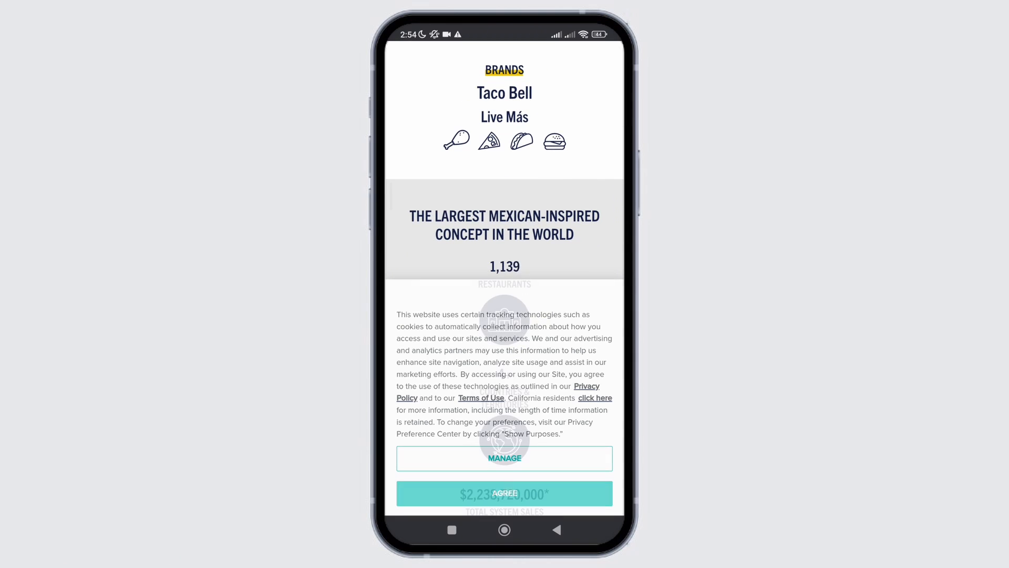
# - Agree to the cookie notice and scroll past the restaurant stats and history to the footer
pyautogui.click(503, 493)
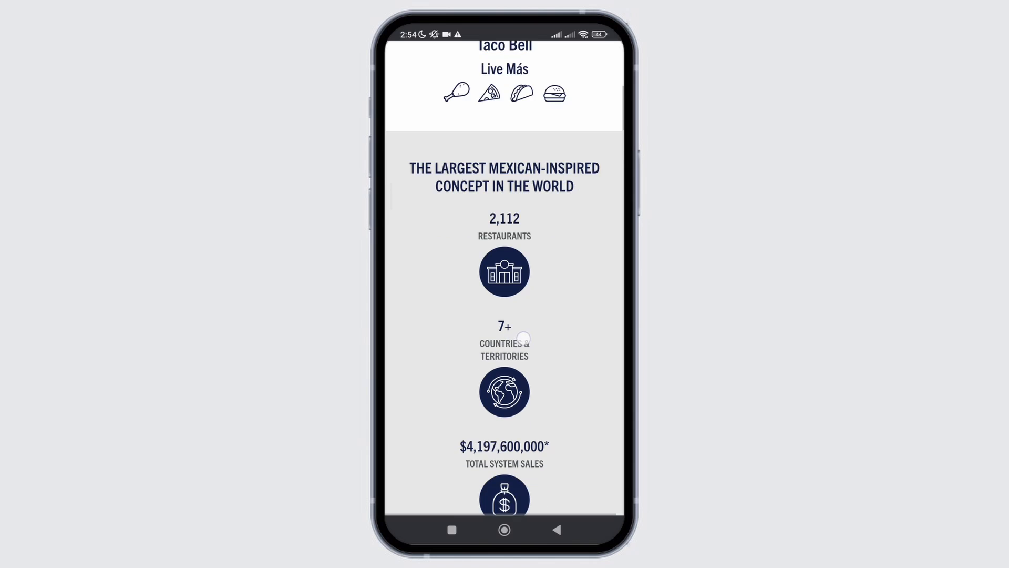
pyautogui.scroll(-3)
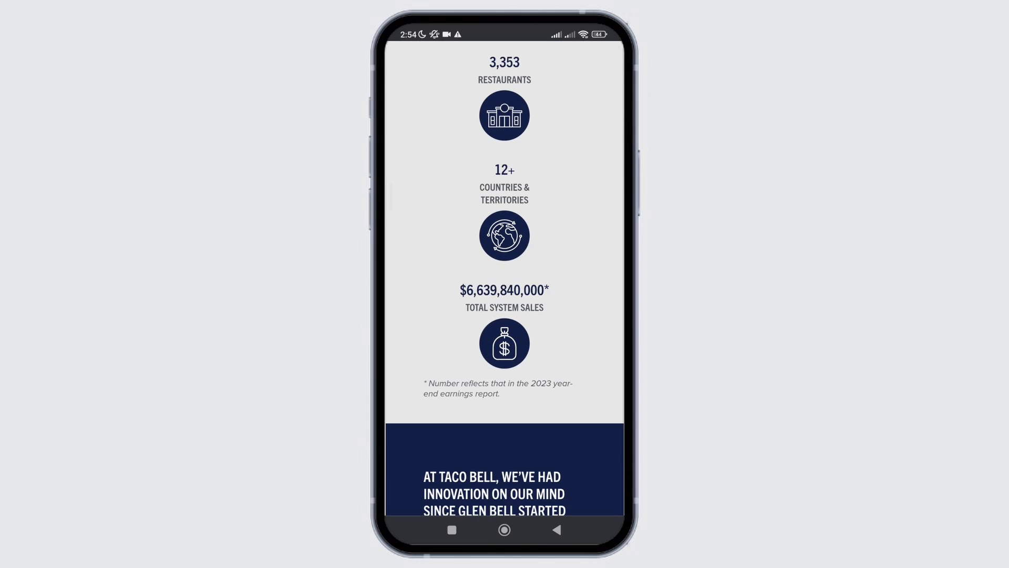
pyautogui.scroll(-3)
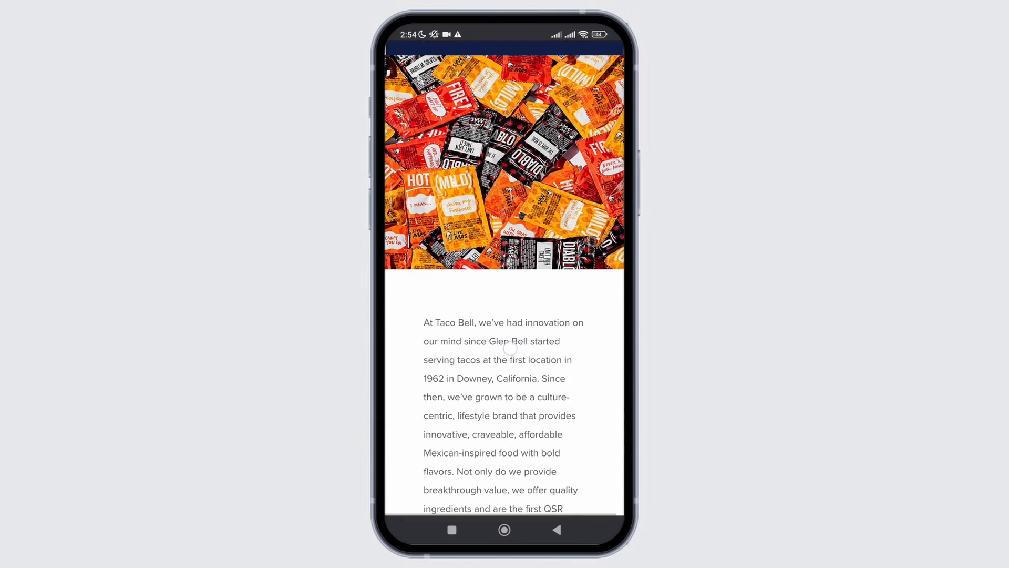
pyautogui.scroll(-3)
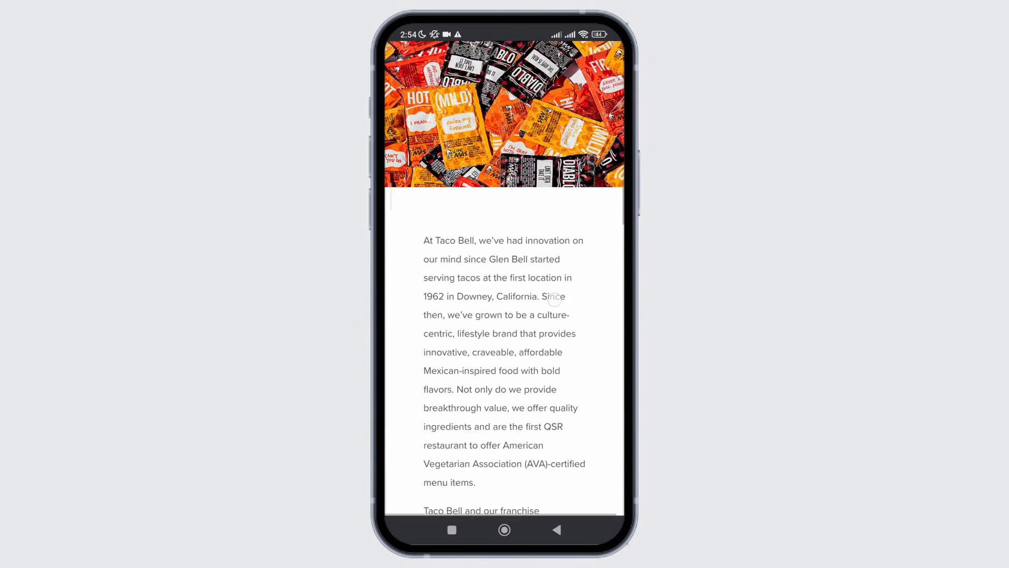
pyautogui.scroll(-3)
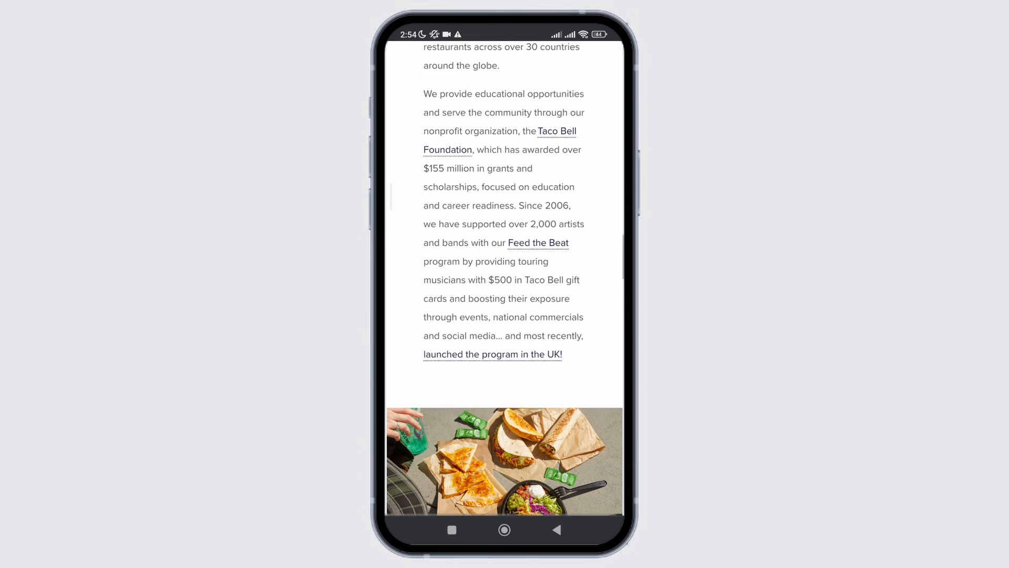
pyautogui.scroll(-3)
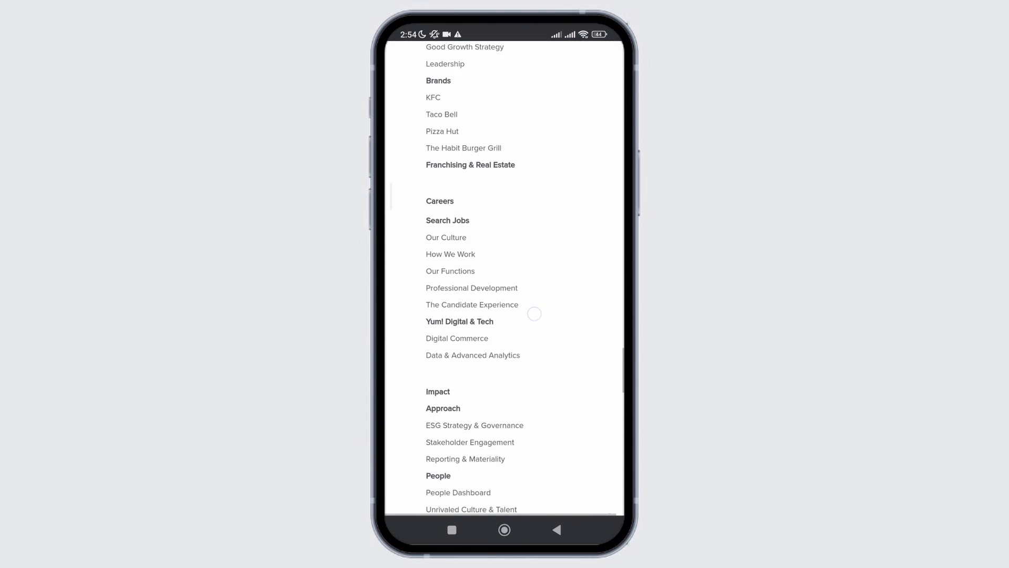
pyautogui.scroll(-3)
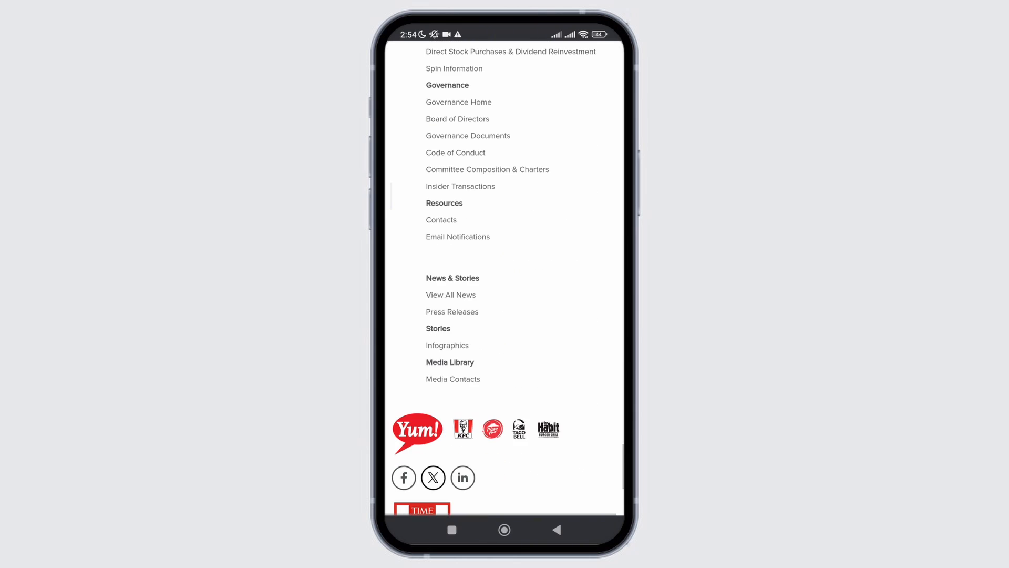
pyautogui.scroll(-3)
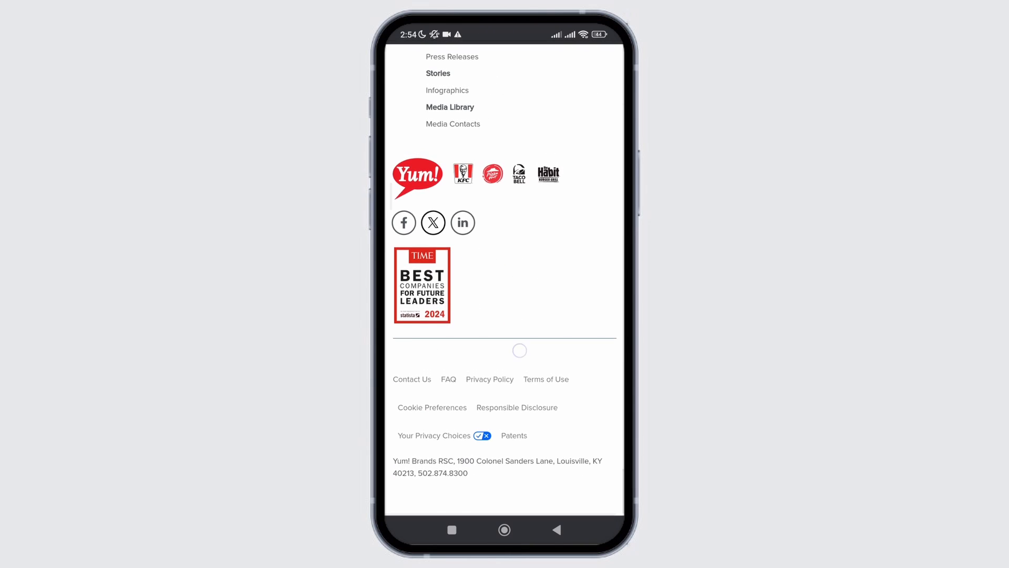